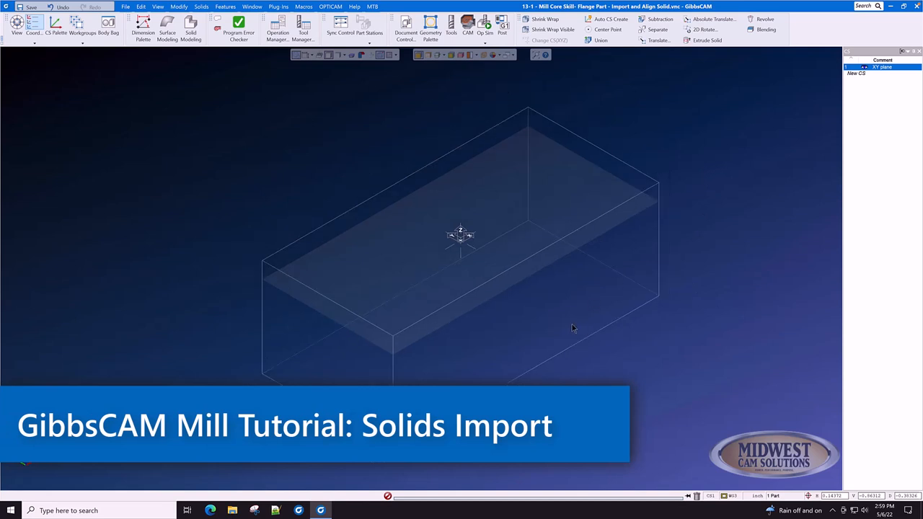
mouse_move(695, 156)
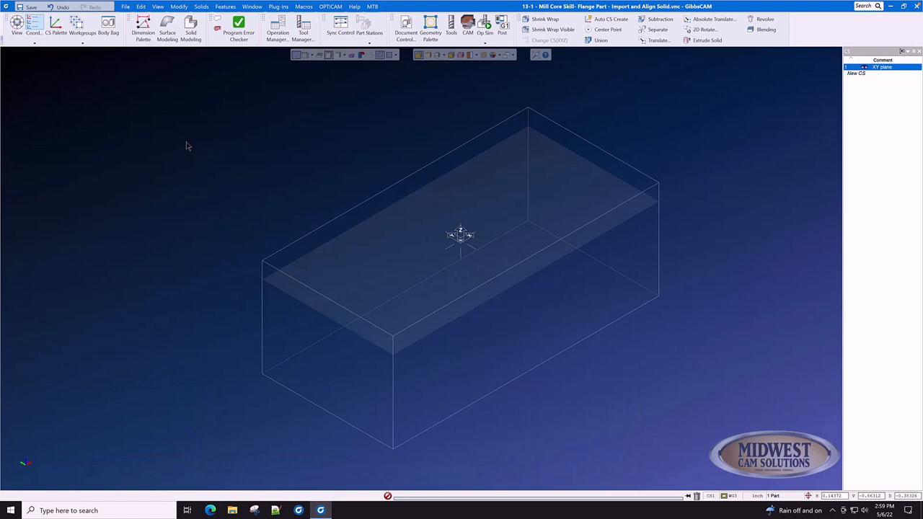
mouse_move(121, 98)
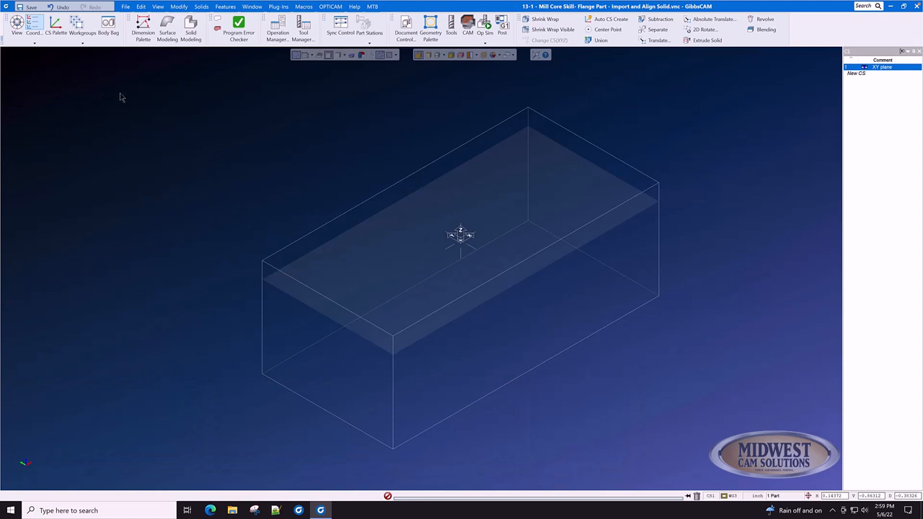
- Bring up the File commands to reach the import options
click(125, 6)
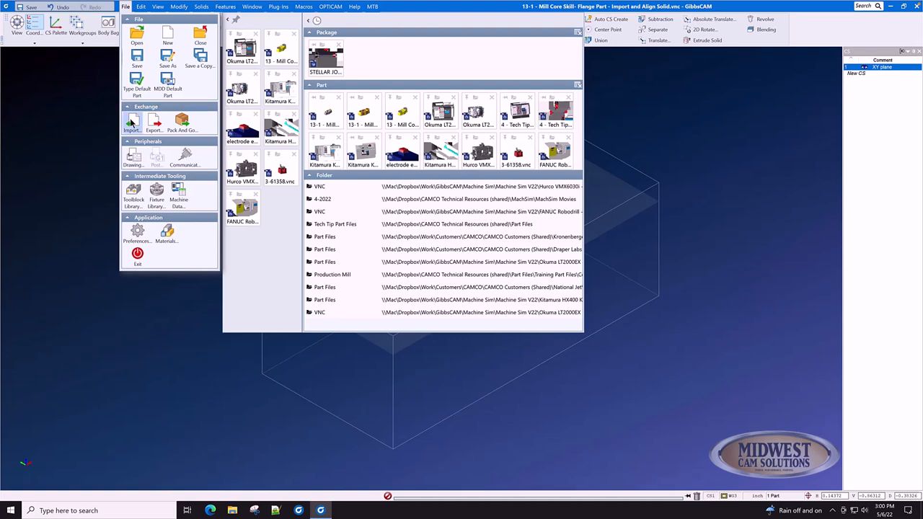
- Import the Parasolid file GC Flange Import 1.x_t from the Mill Drawings folder
click(132, 123)
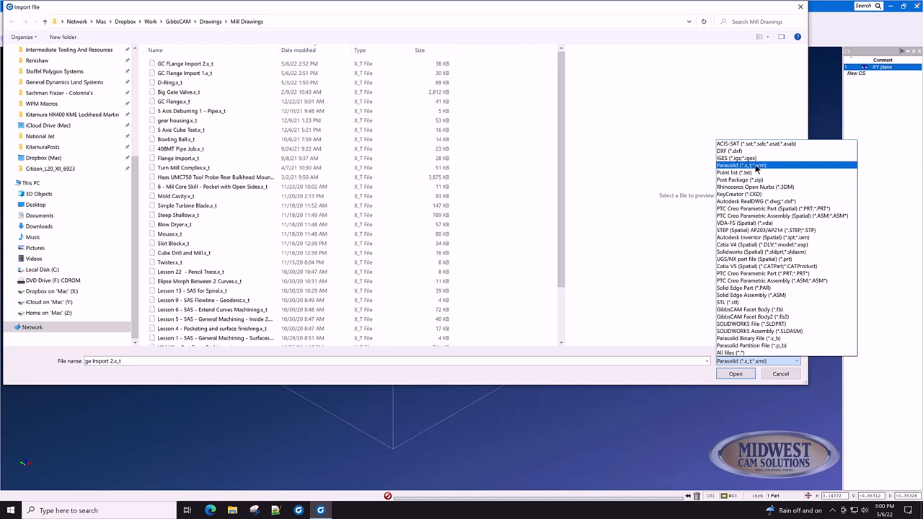
click(741, 165)
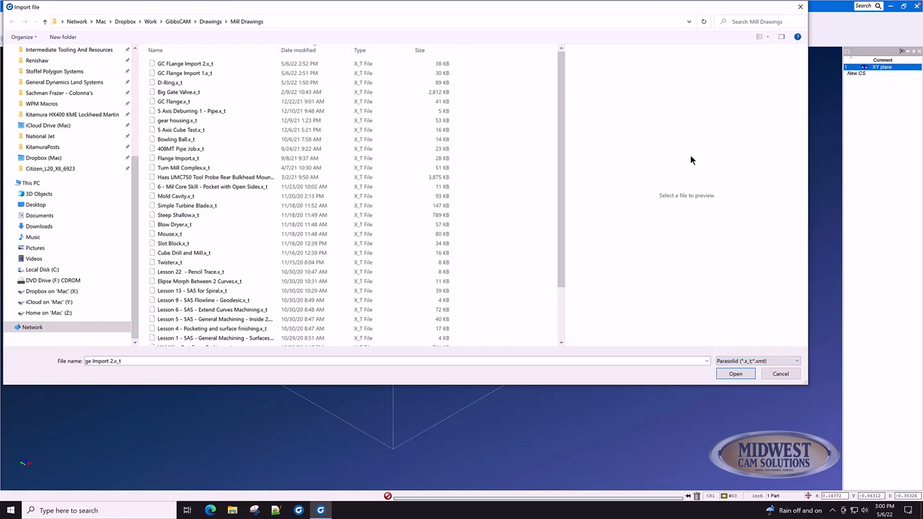
click(185, 72)
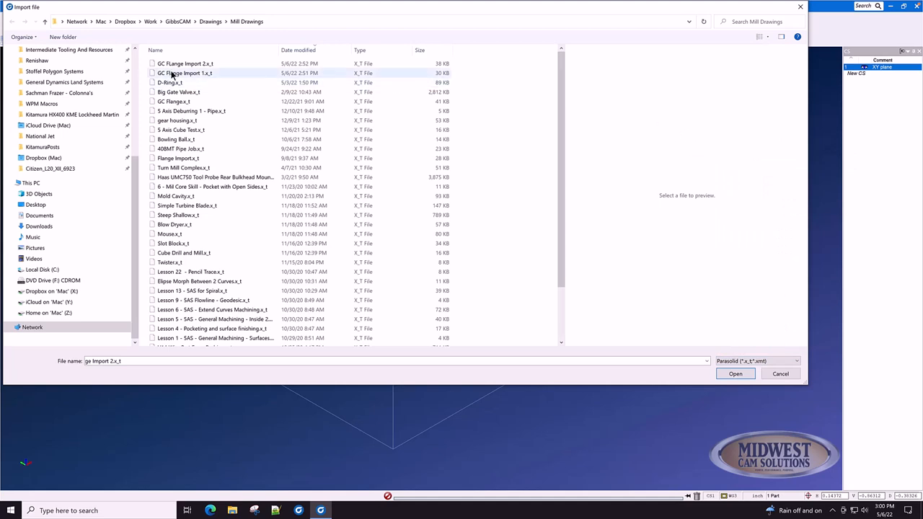
mouse_move(181, 72)
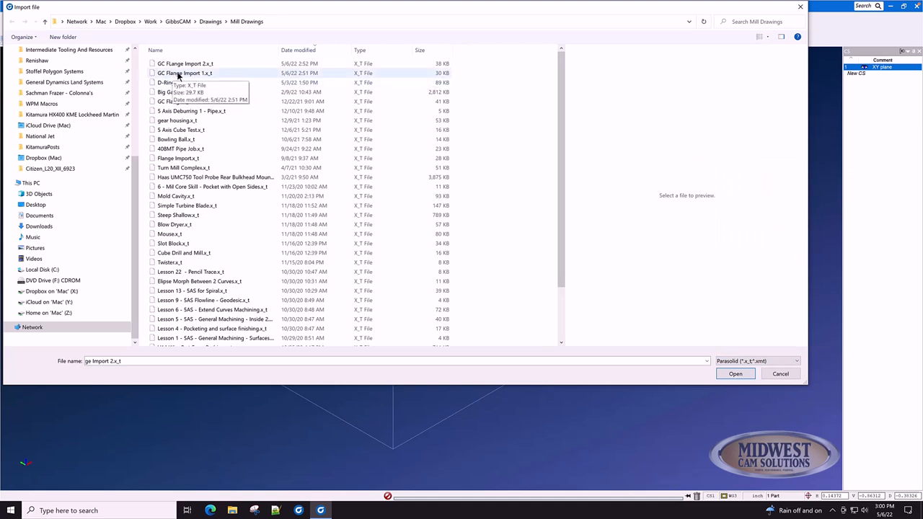
click(184, 72)
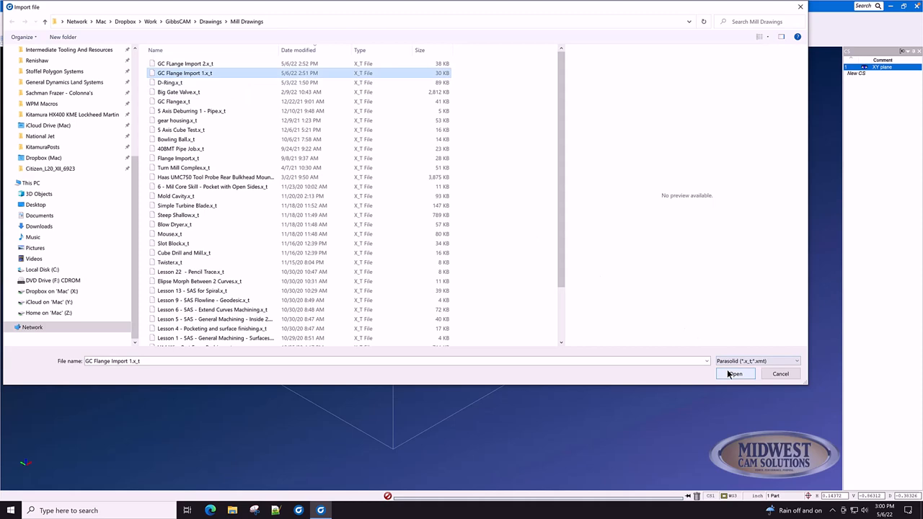
click(736, 373)
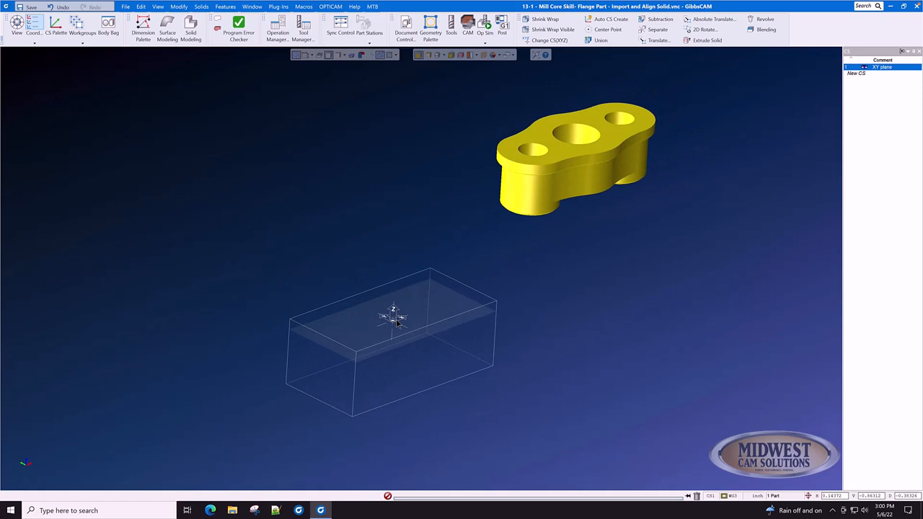
mouse_move(598, 196)
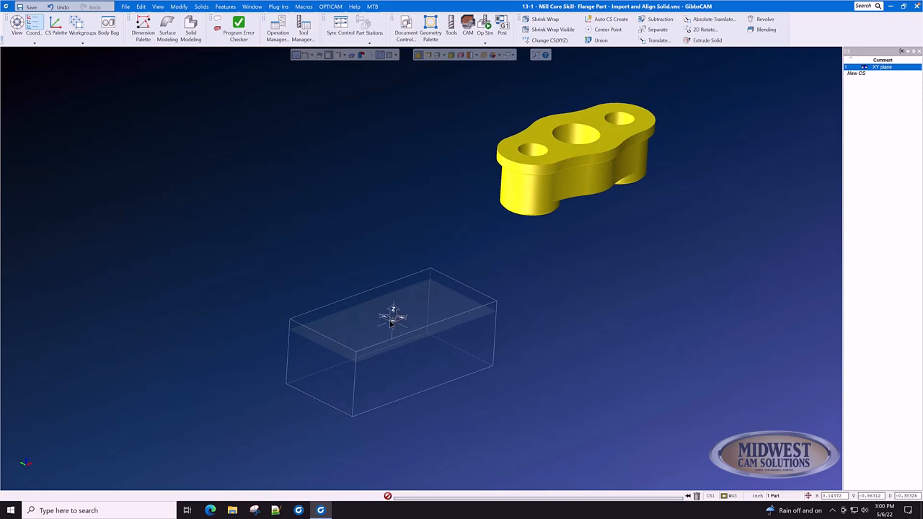
mouse_move(594, 193)
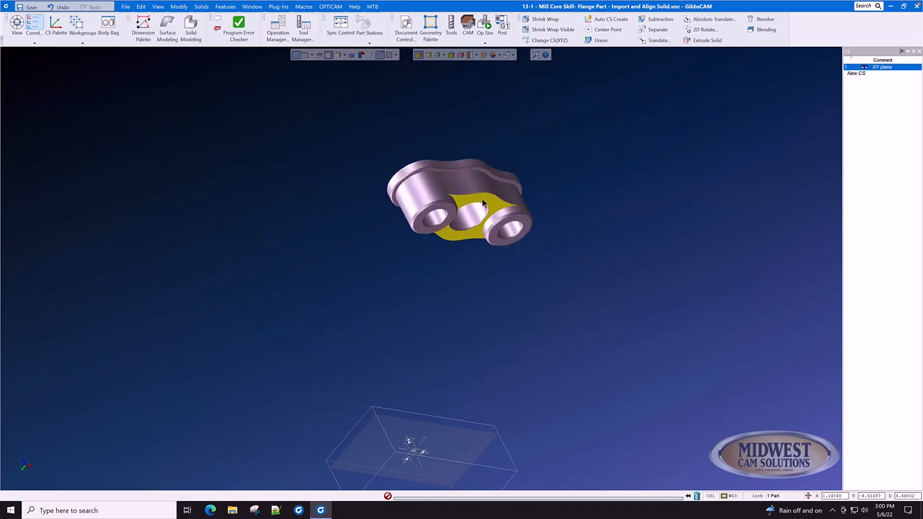
- Use the flange solid's context actions to place it inside the stock box
right_click(483, 204)
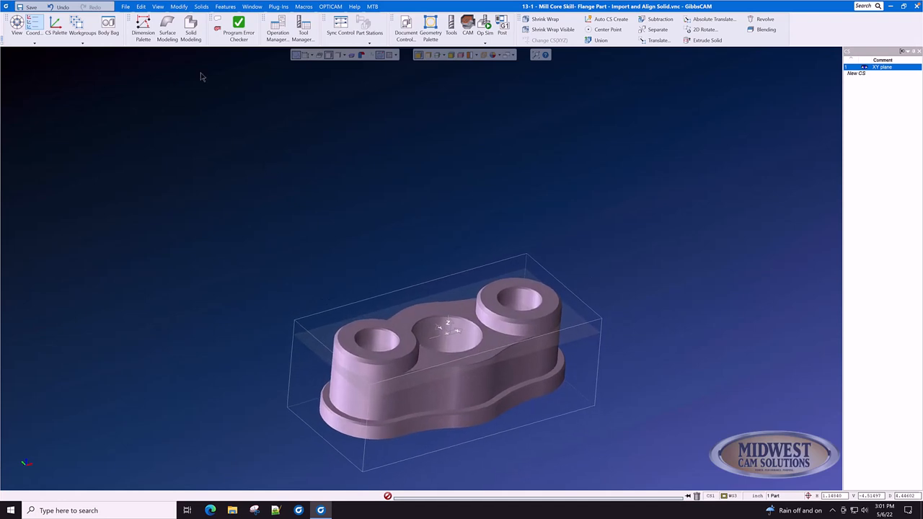
- Absolute-translate the flange solid along Z from 0.25 to its new height via Modify
click(179, 6)
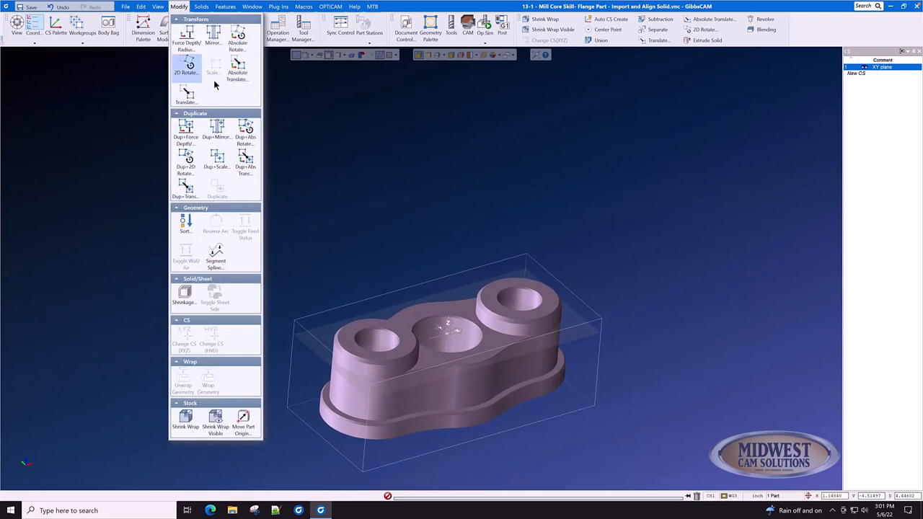
click(236, 70)
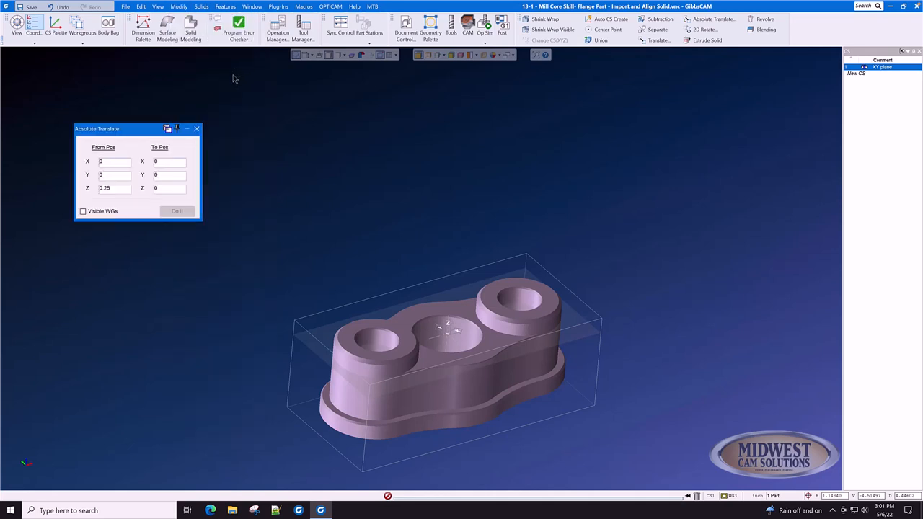
click(108, 187)
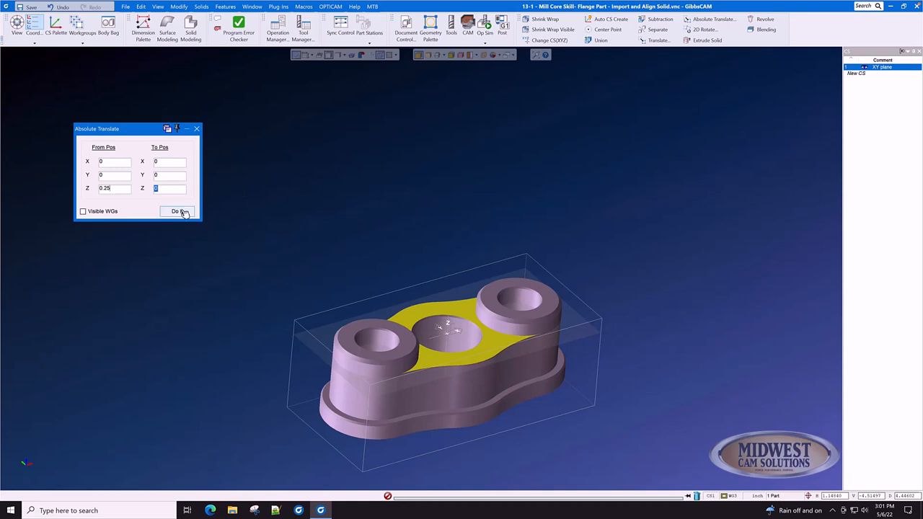
click(176, 210)
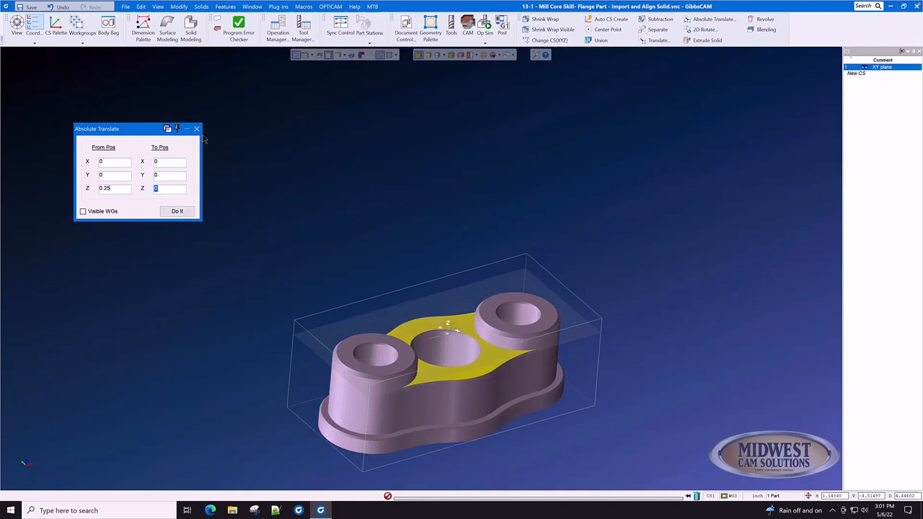
click(176, 211)
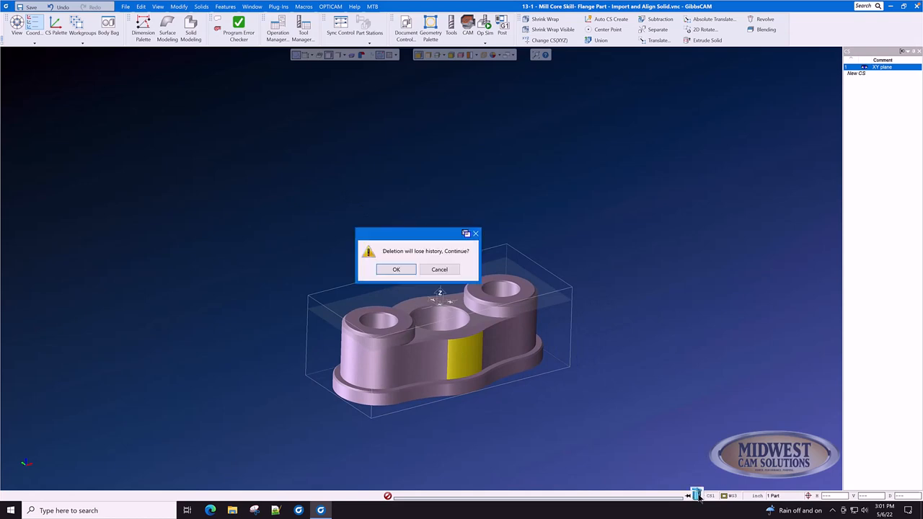
- Confirm deleting the flange solid despite losing history, then return to the File commands
click(395, 270)
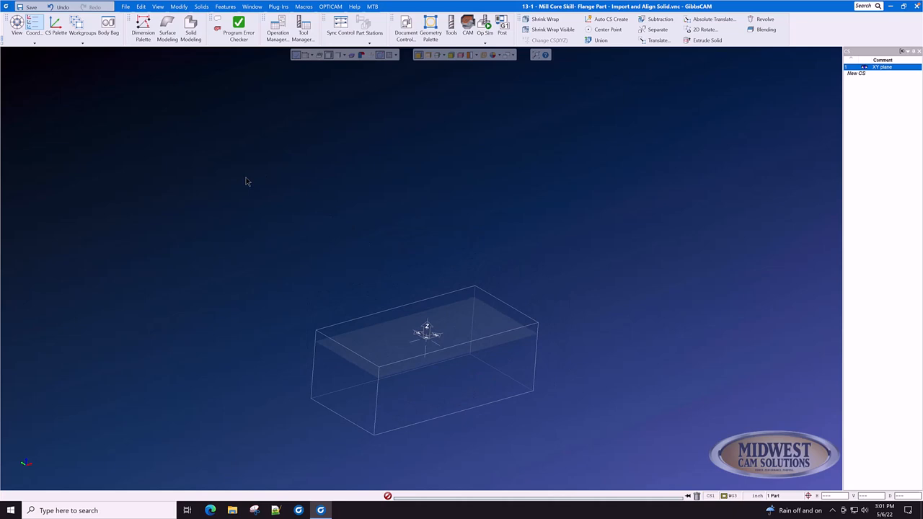
mouse_move(151, 112)
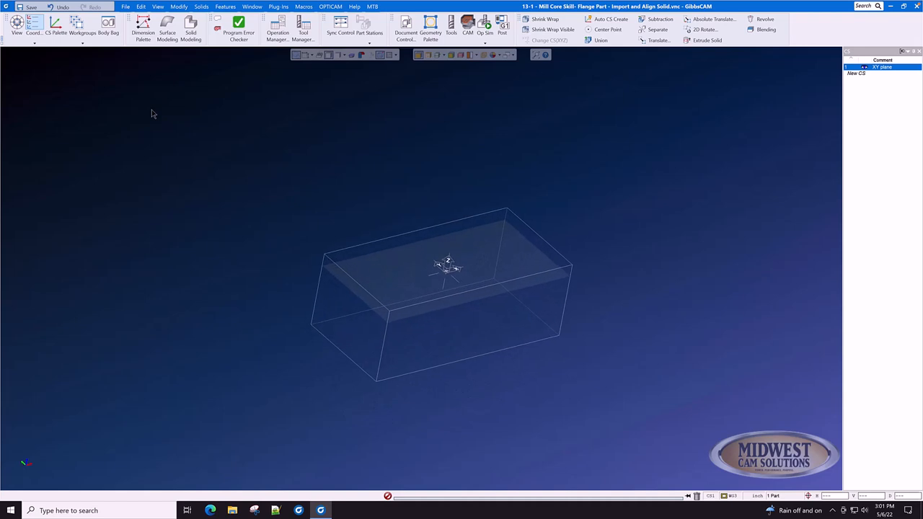
click(126, 6)
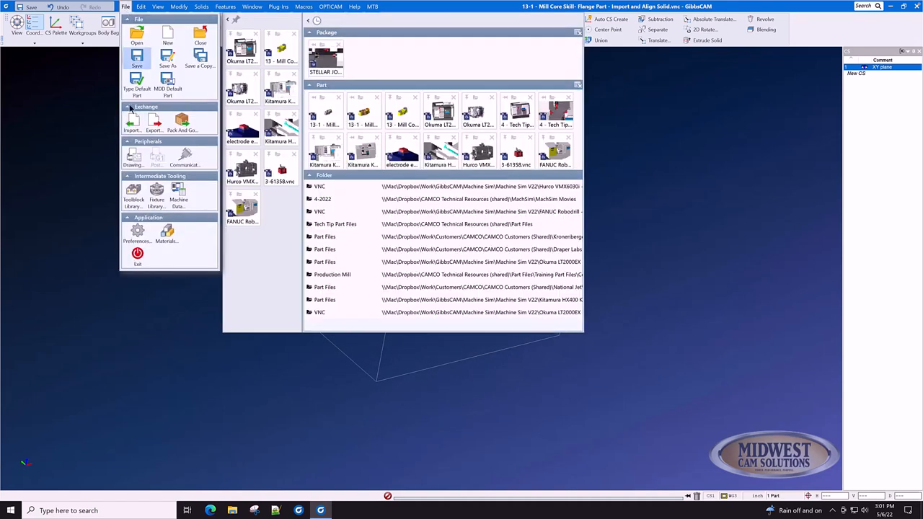
- Import the Parasolid file GC Flange Import 2.x_t in place of the first
click(132, 123)
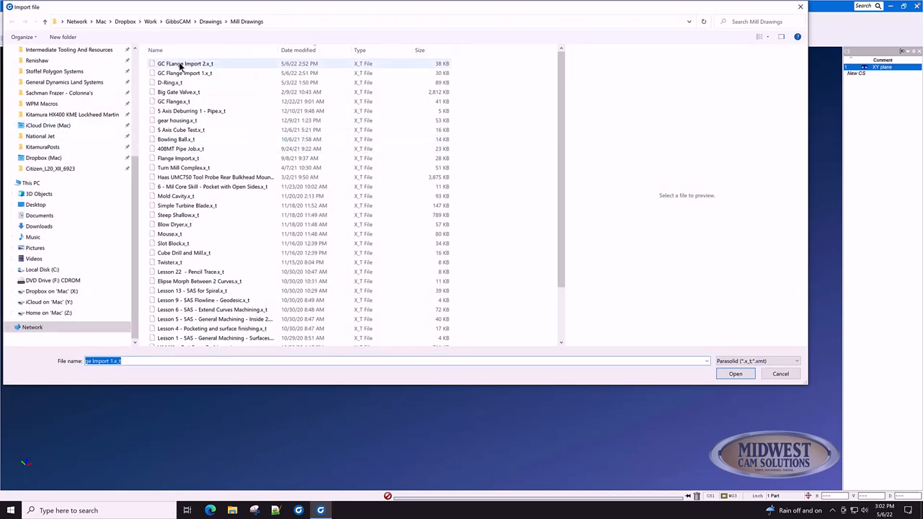
click(184, 63)
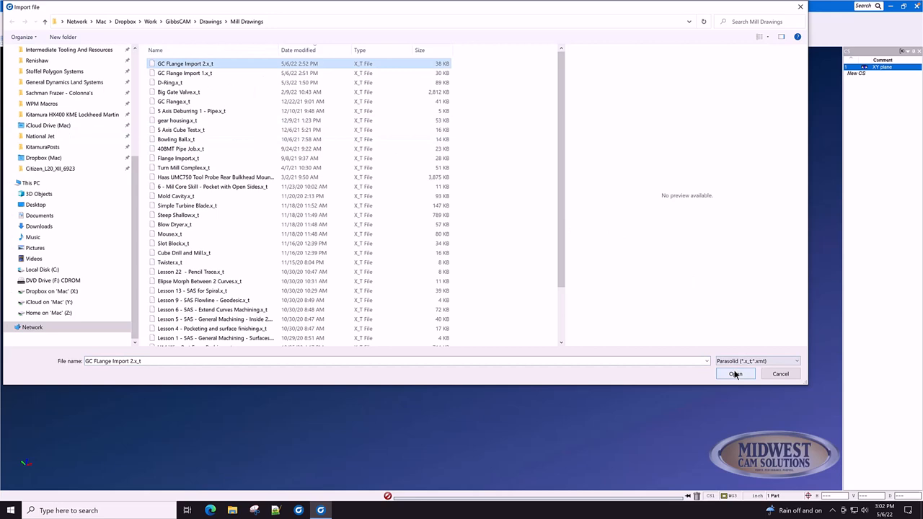
click(736, 374)
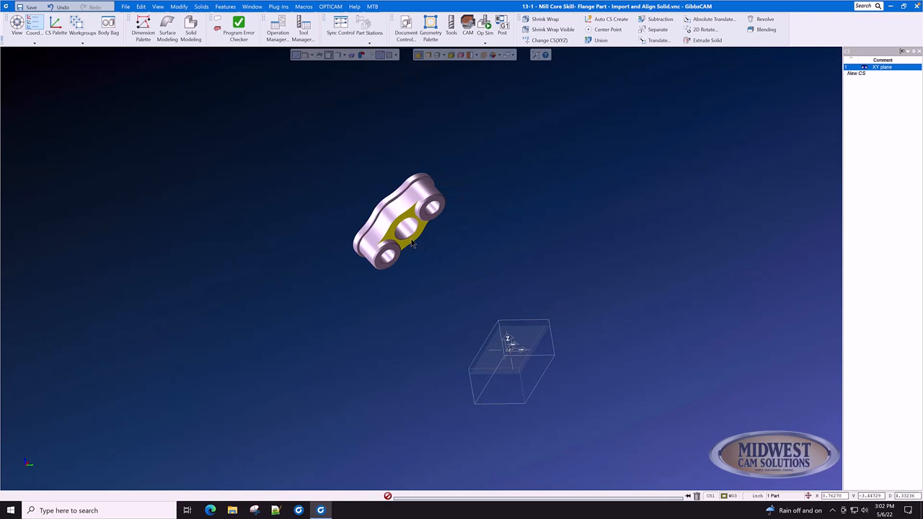
- Use the new flange solid's context actions to place it inside the stock box
right_click(410, 242)
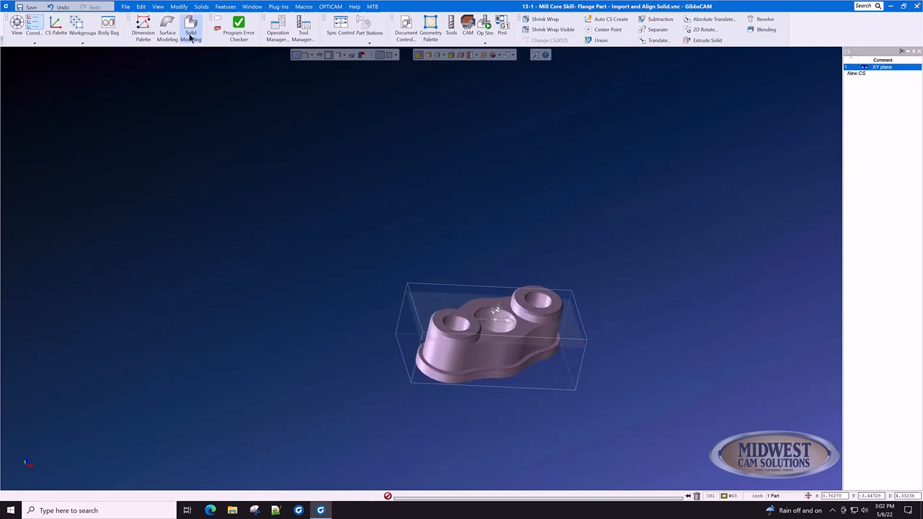
click(179, 6)
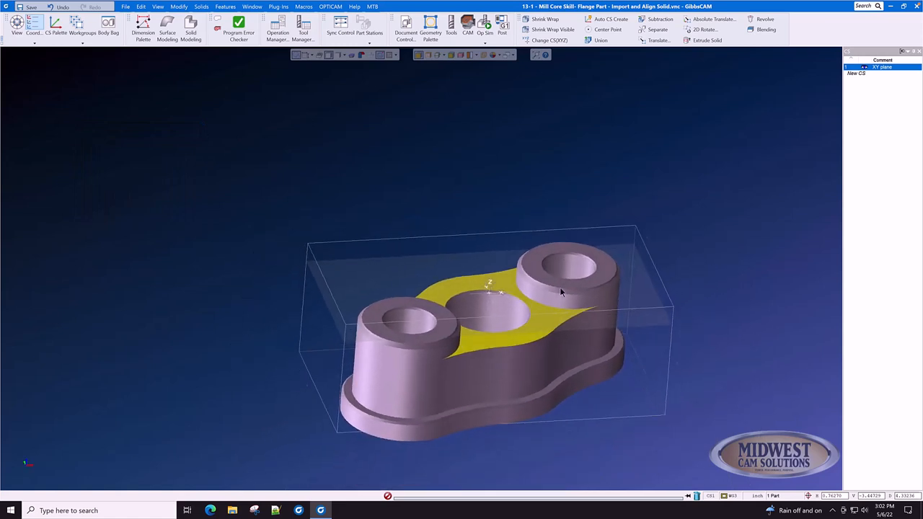
drag(505, 296, 541, 274)
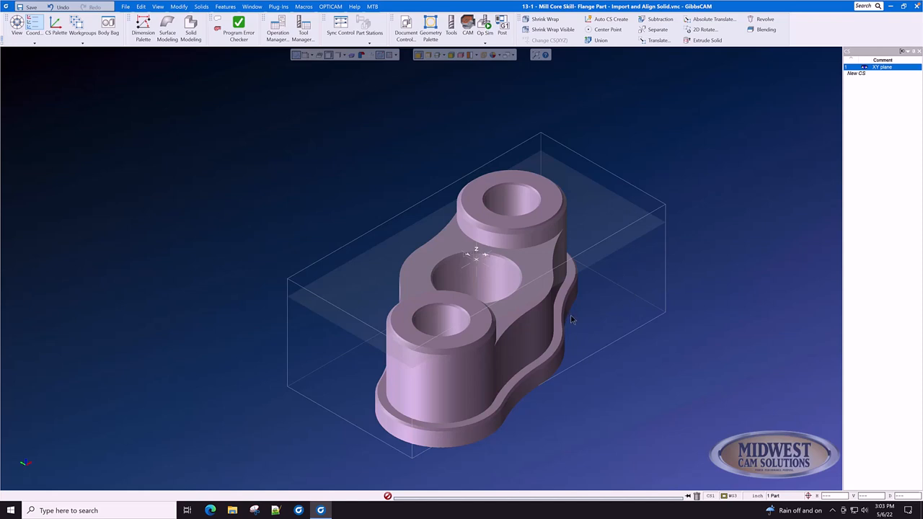
mouse_move(598, 317)
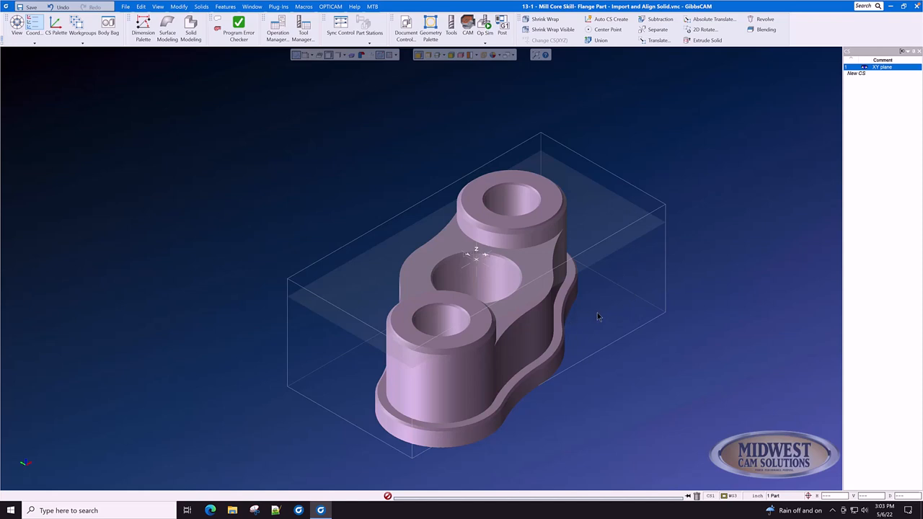
click(442, 321)
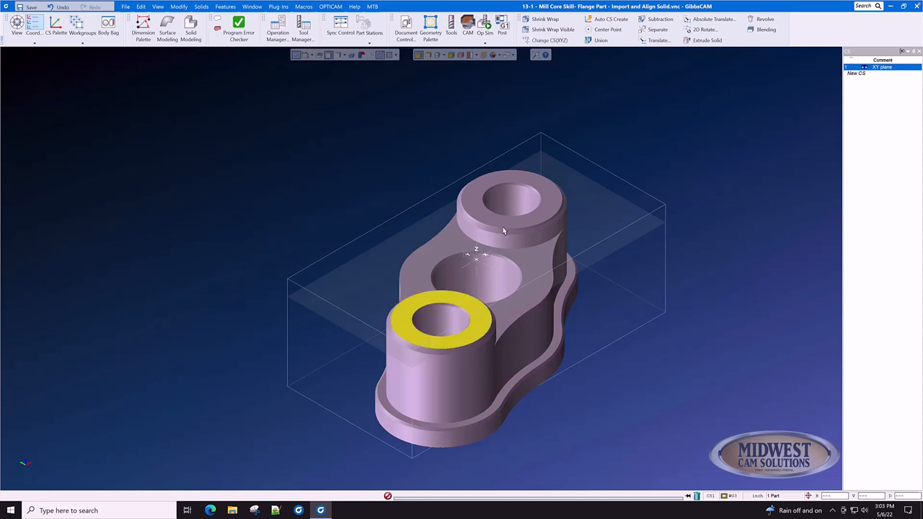
- Extract the circular edge geometry from both boss top faces via Extract Edges
click(510, 202)
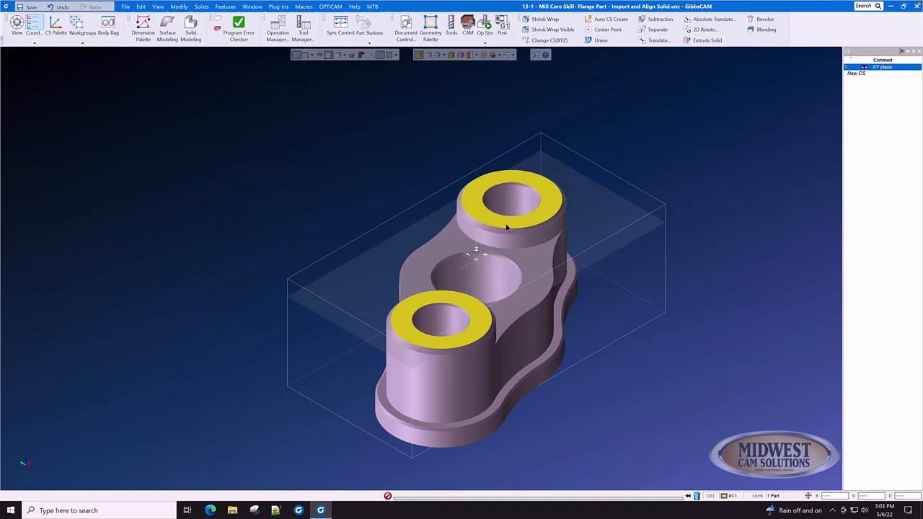
right_click(512, 231)
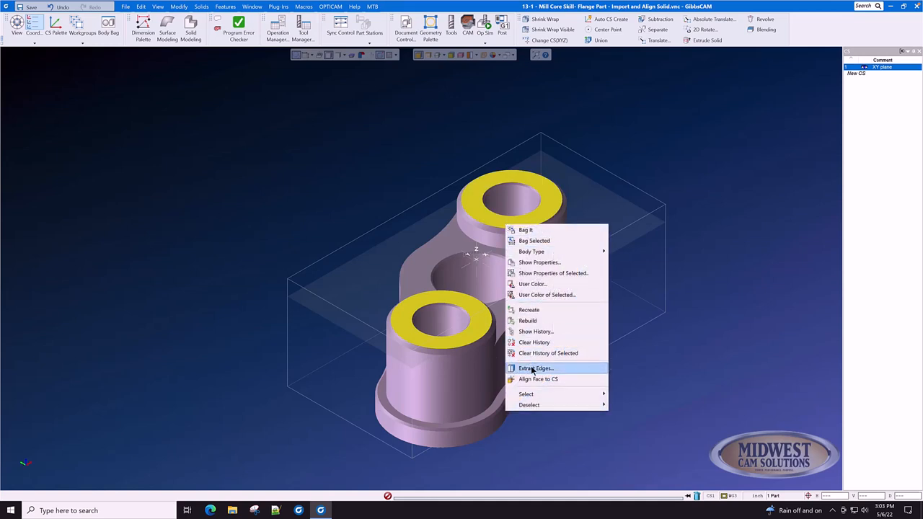
click(537, 369)
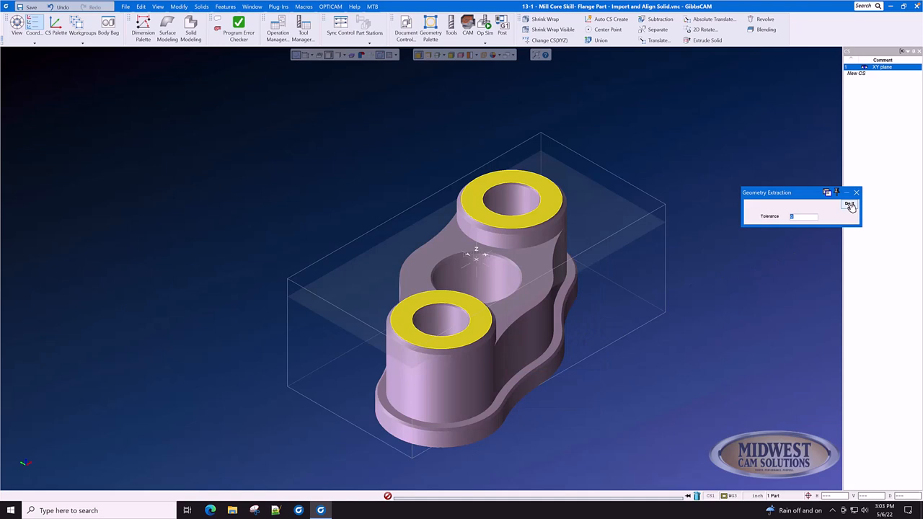
click(849, 204)
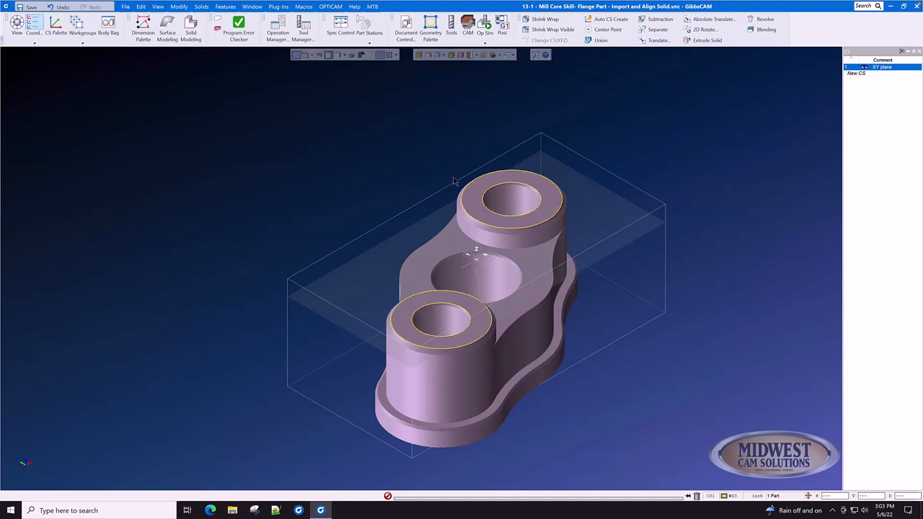
- Create center points on both extracted boss circles and bring up the Geometry Palette
click(512, 202)
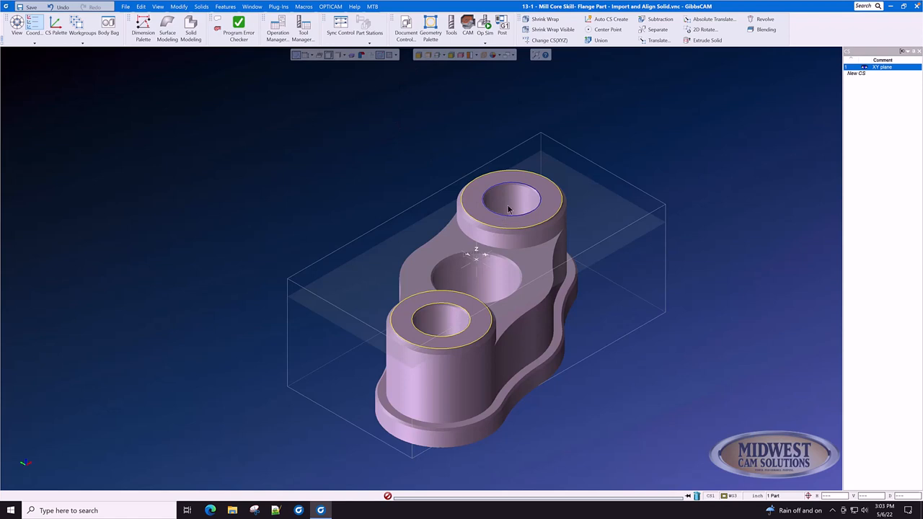
mouse_move(626, 80)
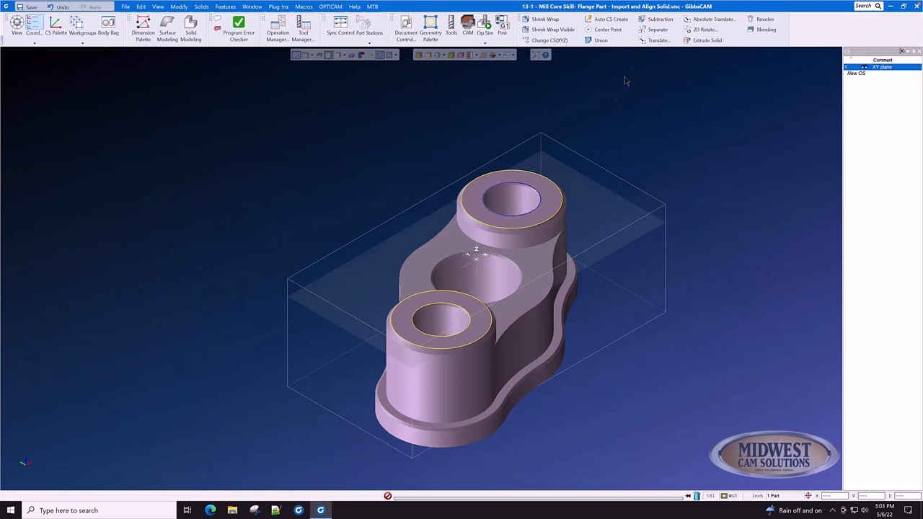
click(609, 29)
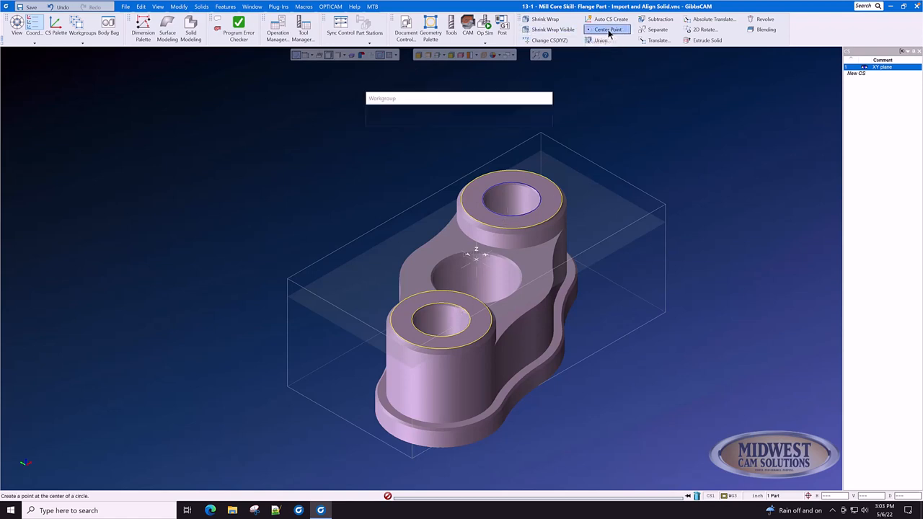
click(609, 29)
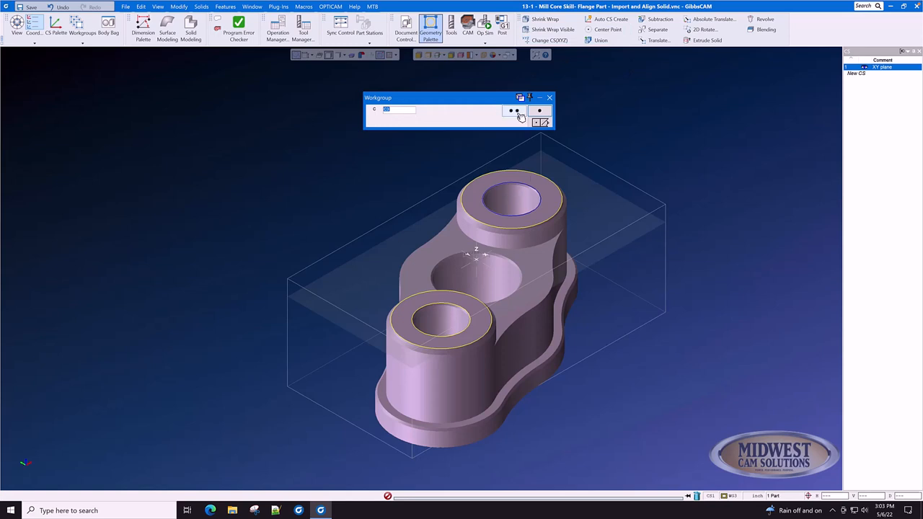
click(514, 109)
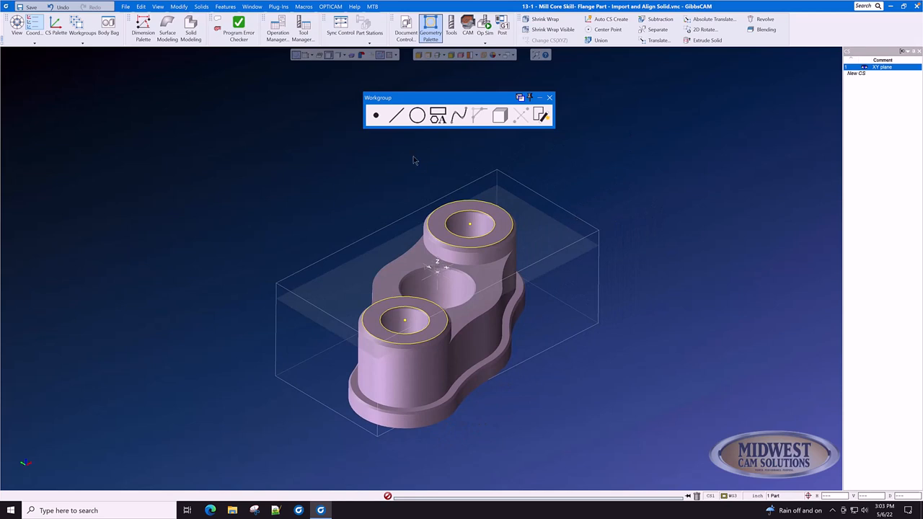
- Draw a line through the two boss center points, then go to the Modify commands
click(374, 116)
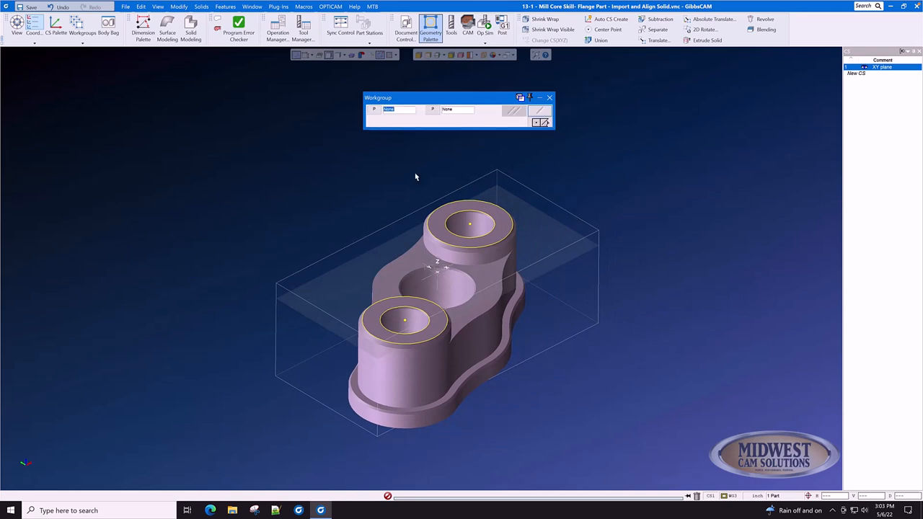
click(404, 320)
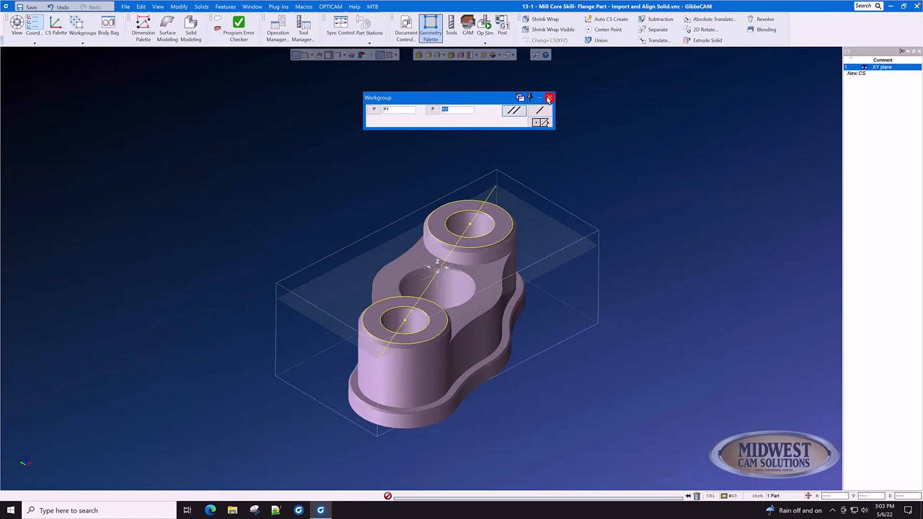
click(549, 98)
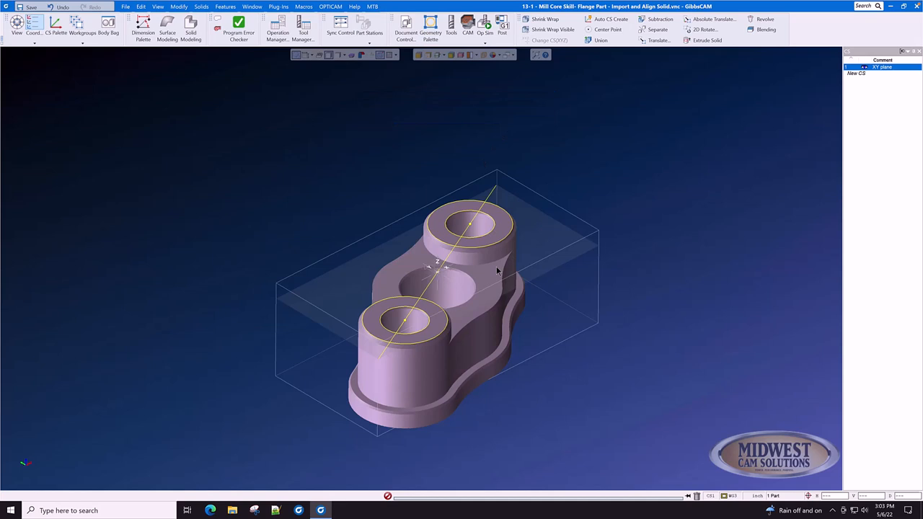
mouse_move(489, 265)
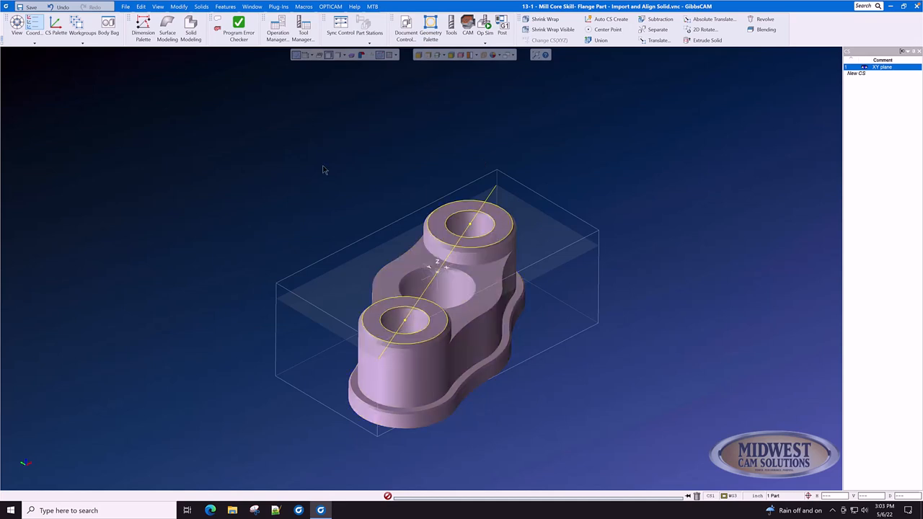
click(178, 5)
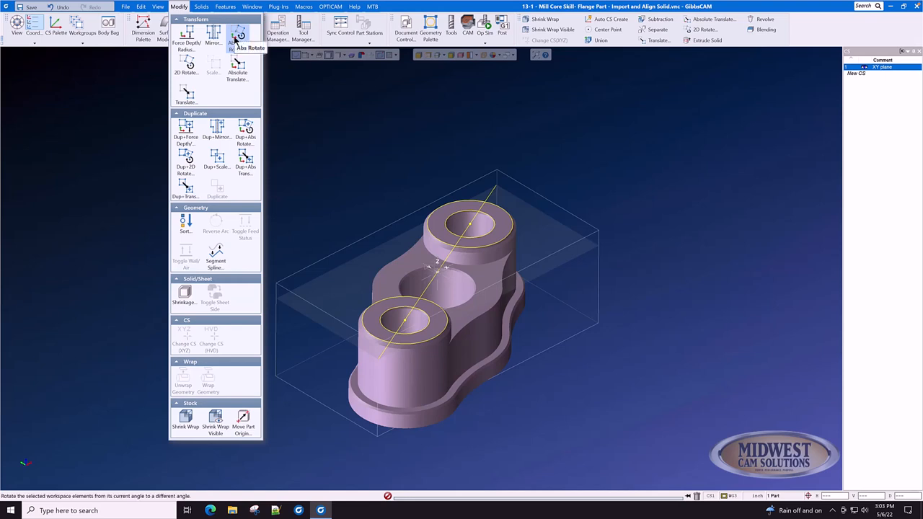
- Bring up the Absolute 2D Rotate settings from the Modify menu
click(238, 36)
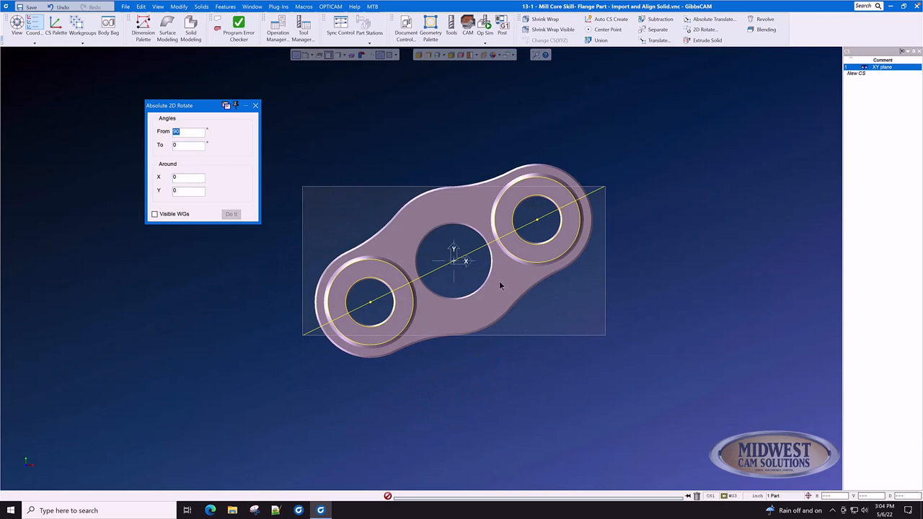
mouse_move(589, 254)
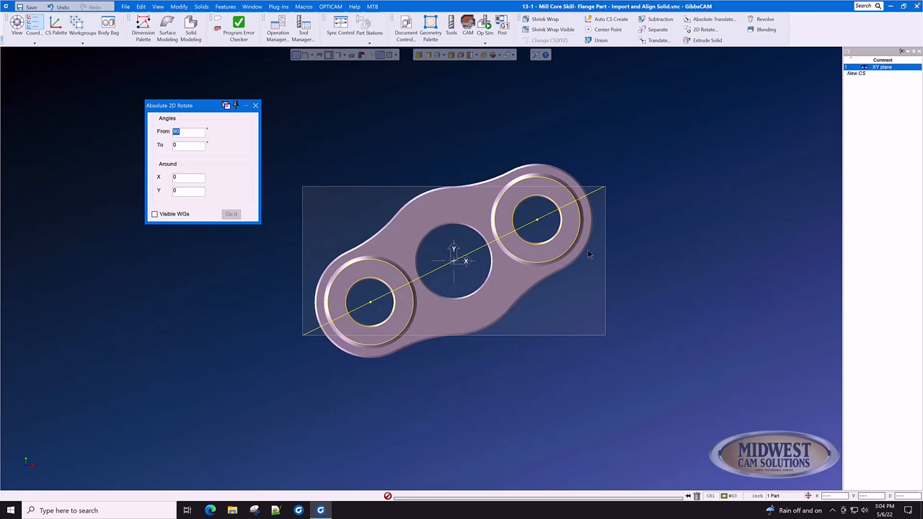
mouse_move(444, 124)
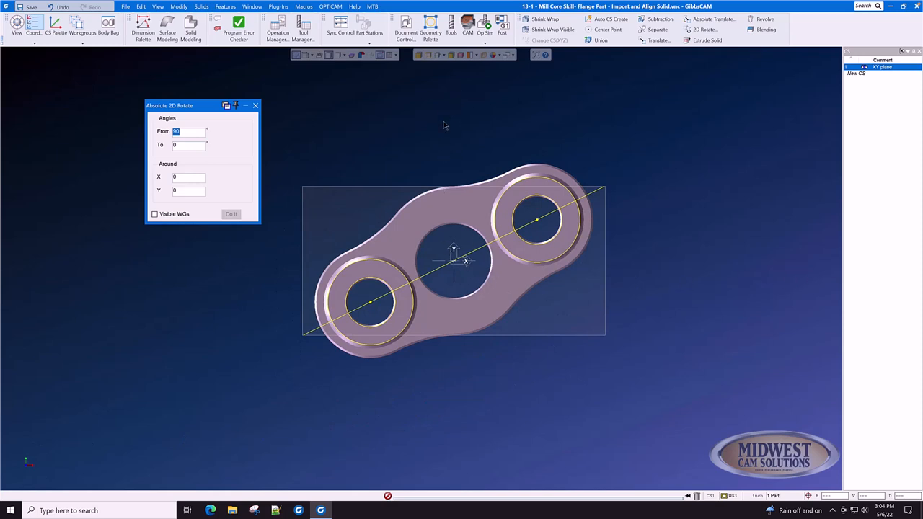
mouse_move(793, 274)
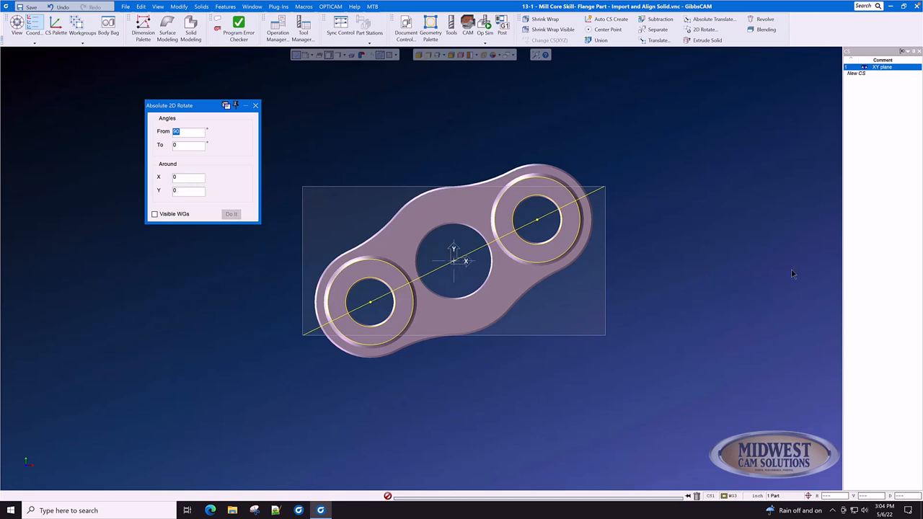
mouse_move(625, 271)
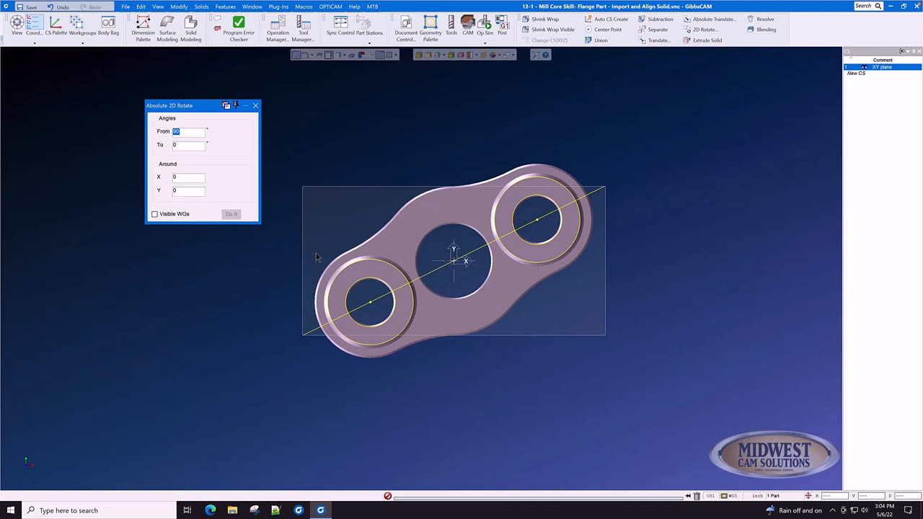
mouse_move(263, 269)
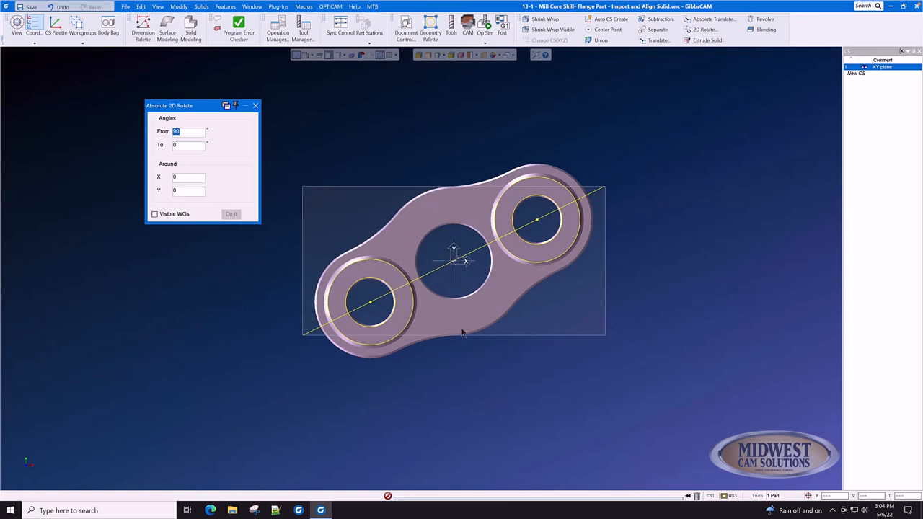
mouse_move(444, 413)
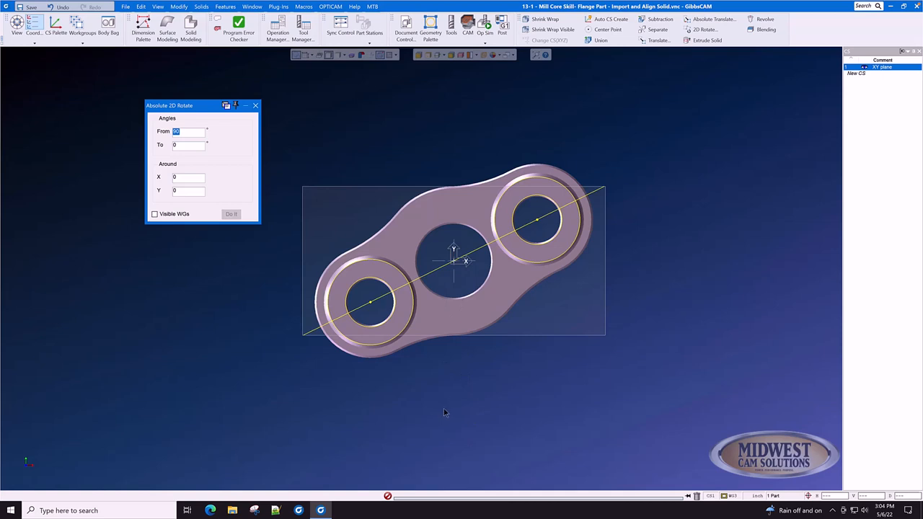
mouse_move(208, 139)
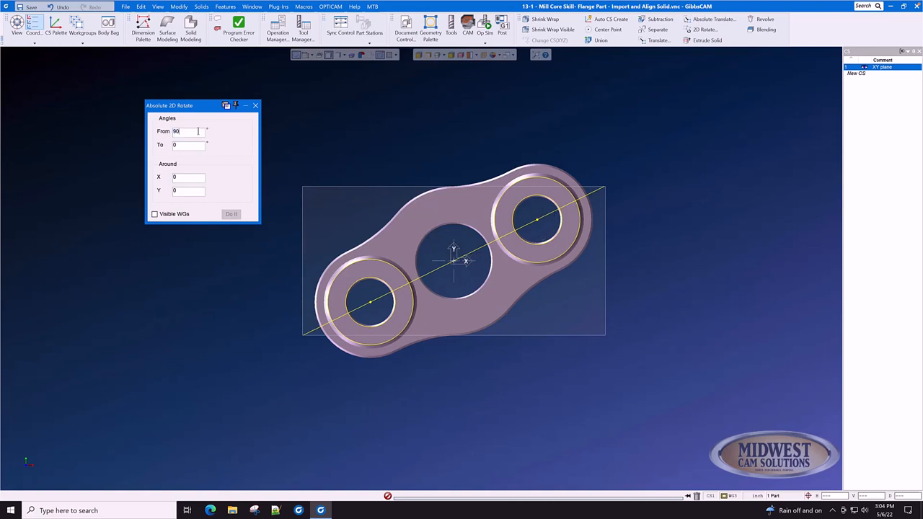
triple_click(188, 131)
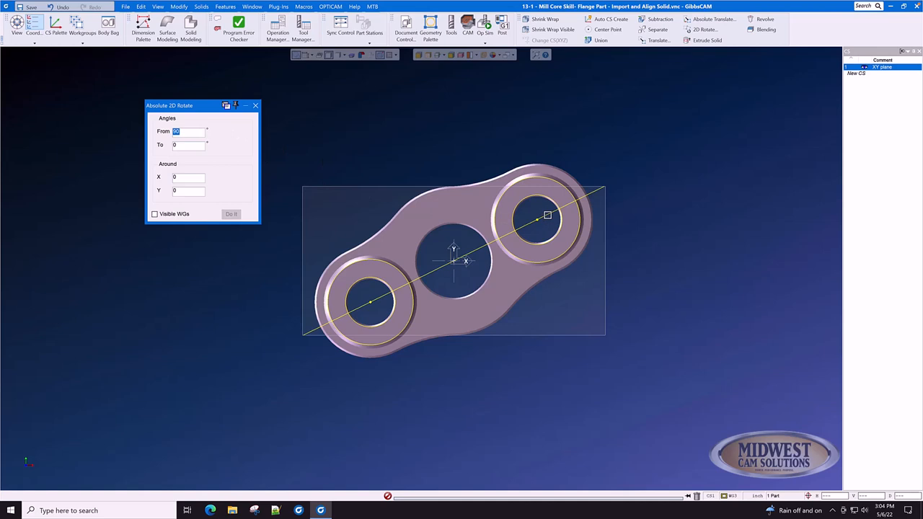
- Rotate the flange solid from 200.32589 to 0 degrees so its center line lies horizontal
text(200.32589)
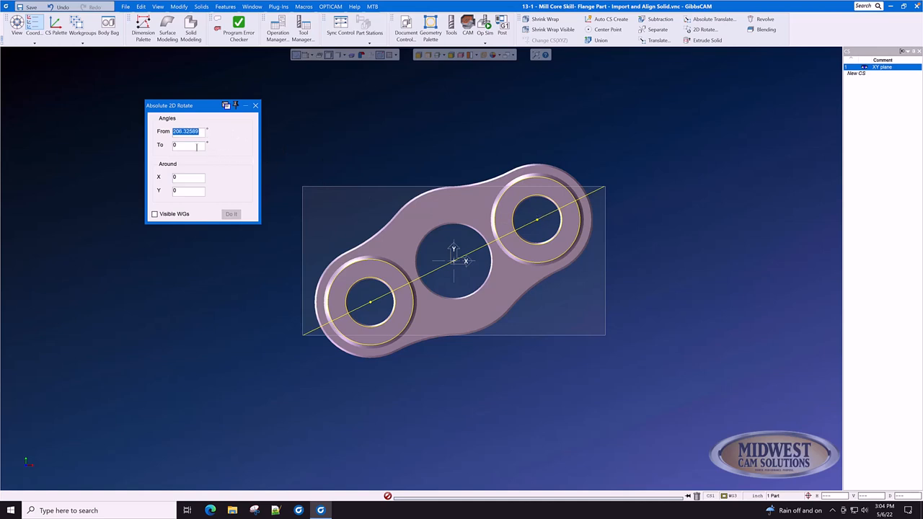
click(194, 144)
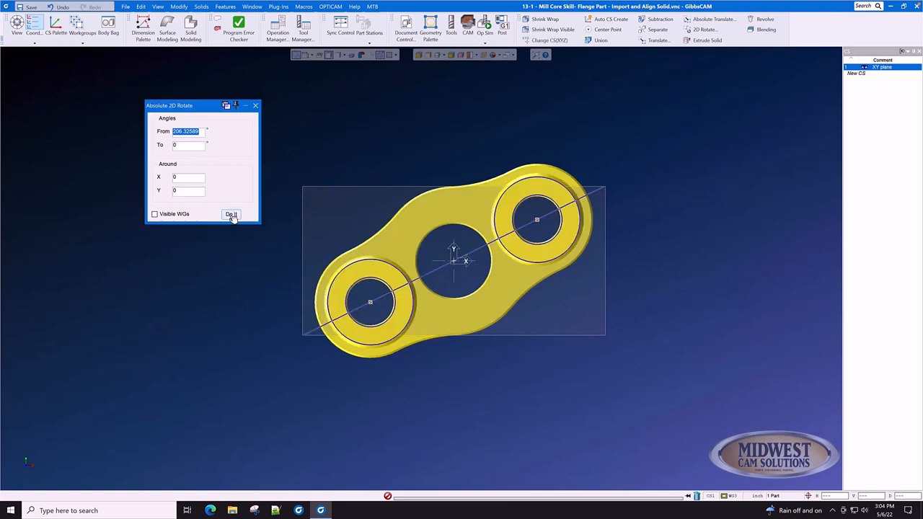
click(230, 214)
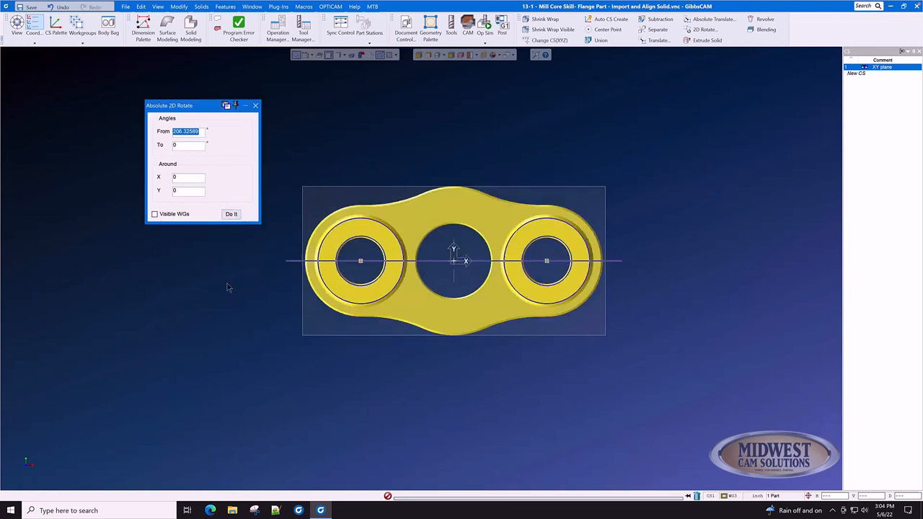